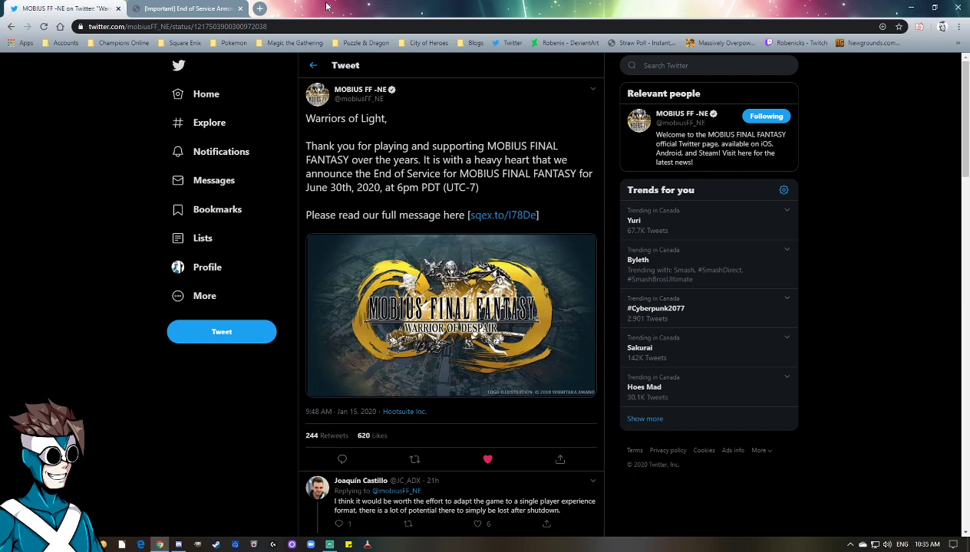
Step: Switch to the '[Important] End of Service Announcement' news page tab
left_click(188, 8)
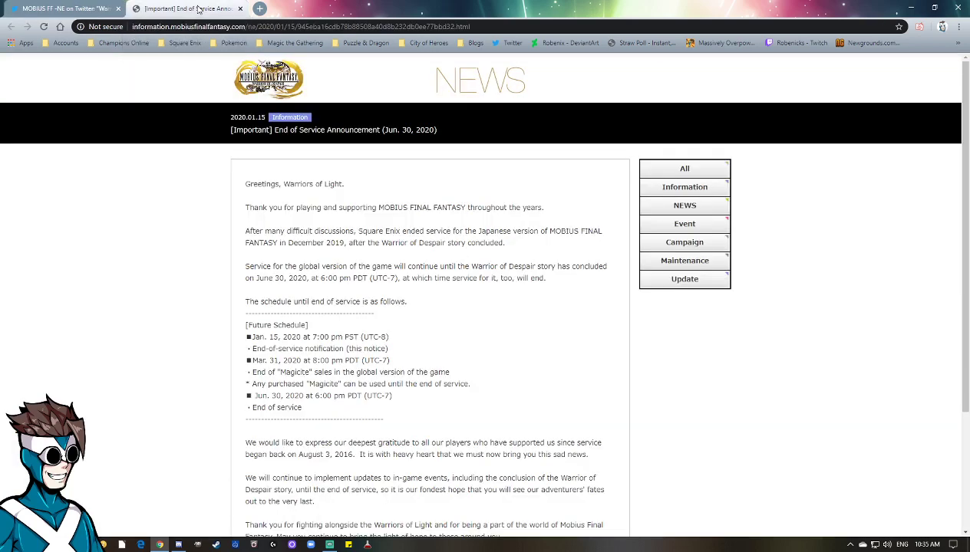
mouse_move(11, 220)
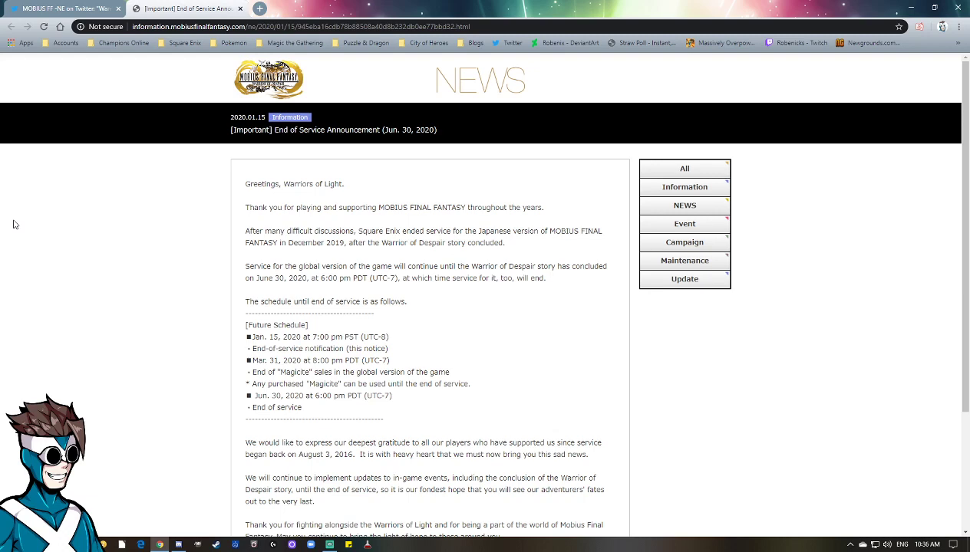
Step: Scroll the notice down to the Operations Team sign-off, then return to the announcement tweet
scroll("down", 3)
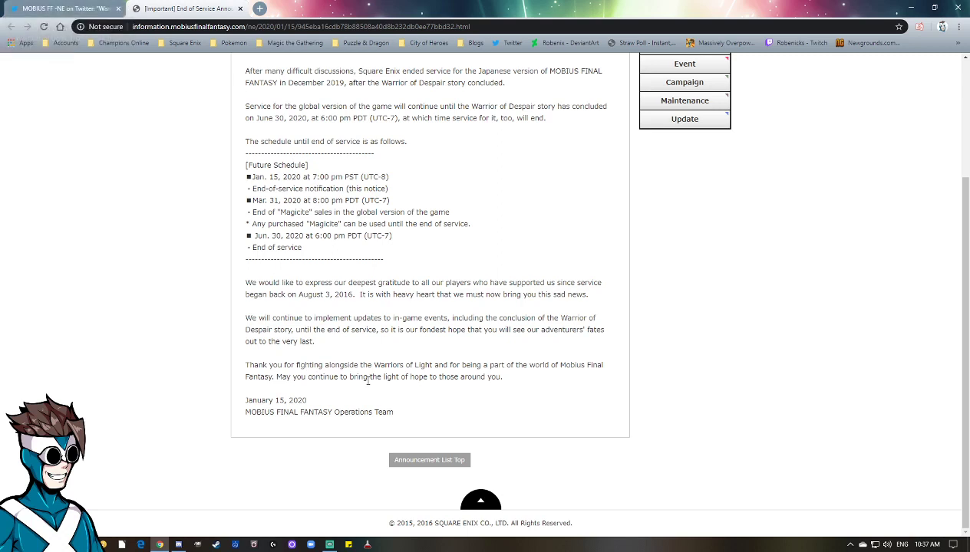
mouse_move(147, 296)
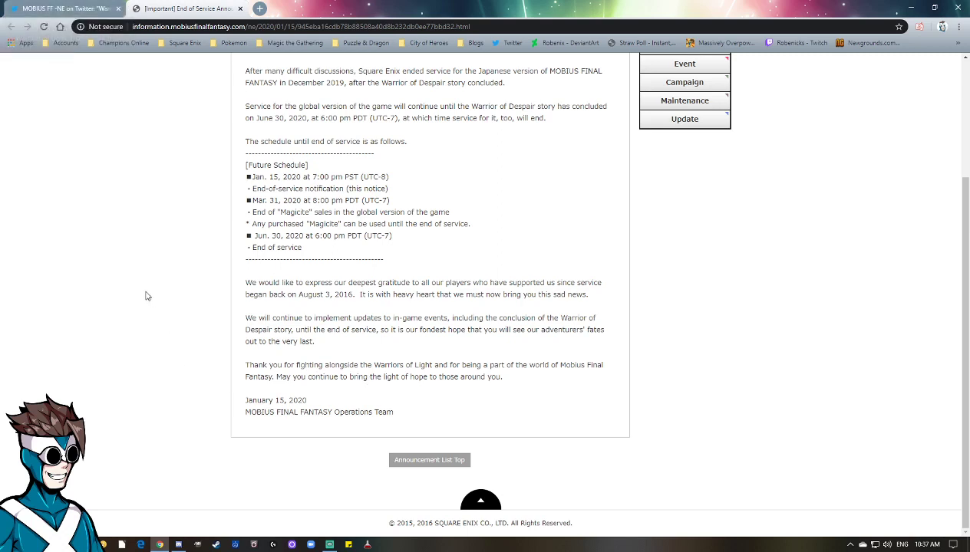
mouse_move(89, 268)
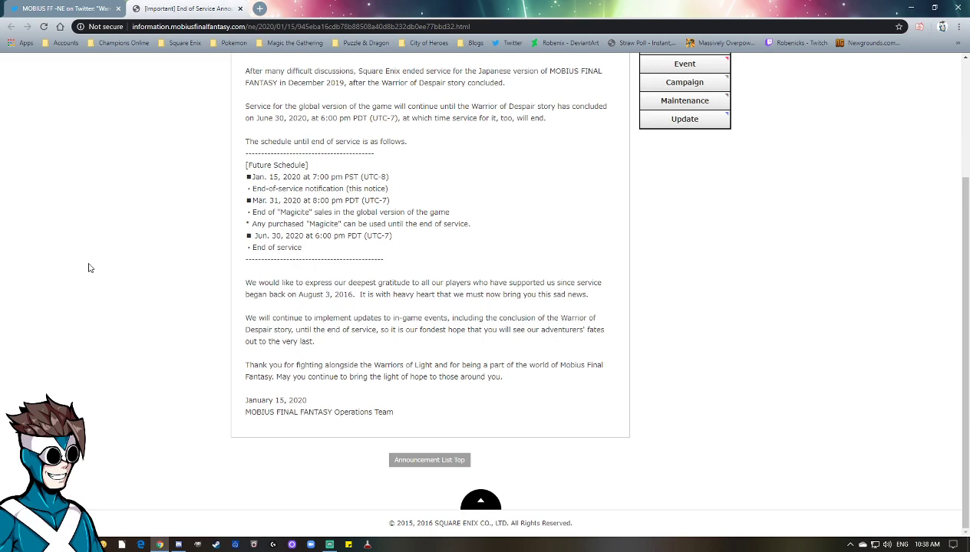
left_click(188, 8)
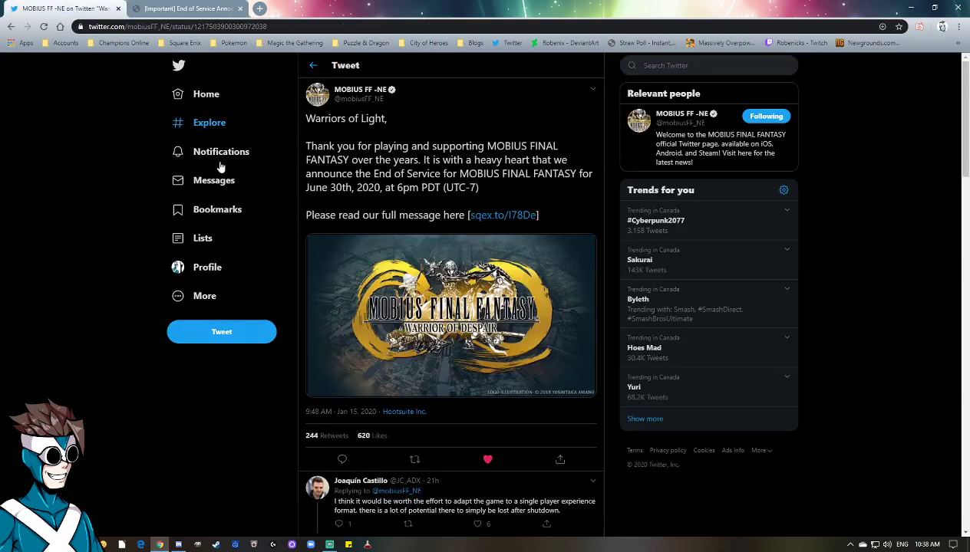
scroll("down", 3)
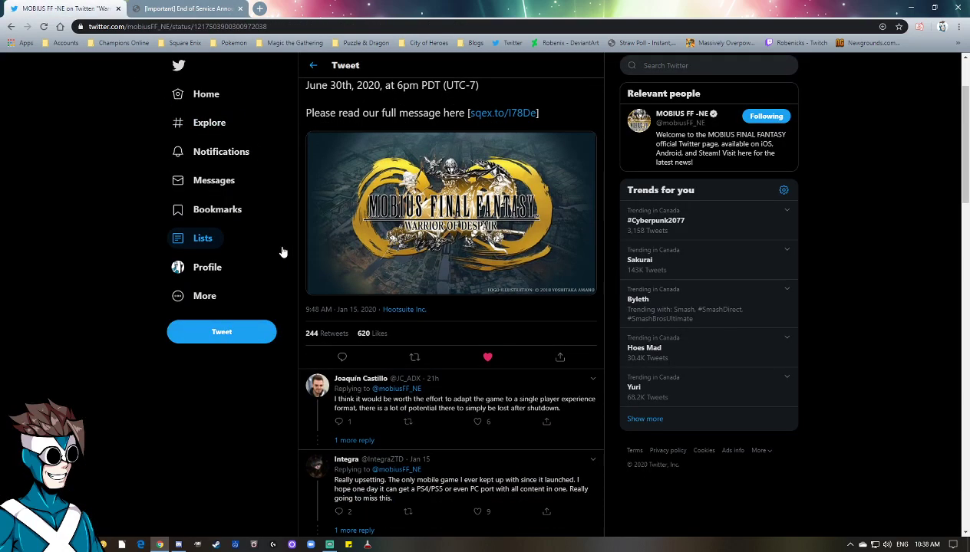
scroll("down", 3)
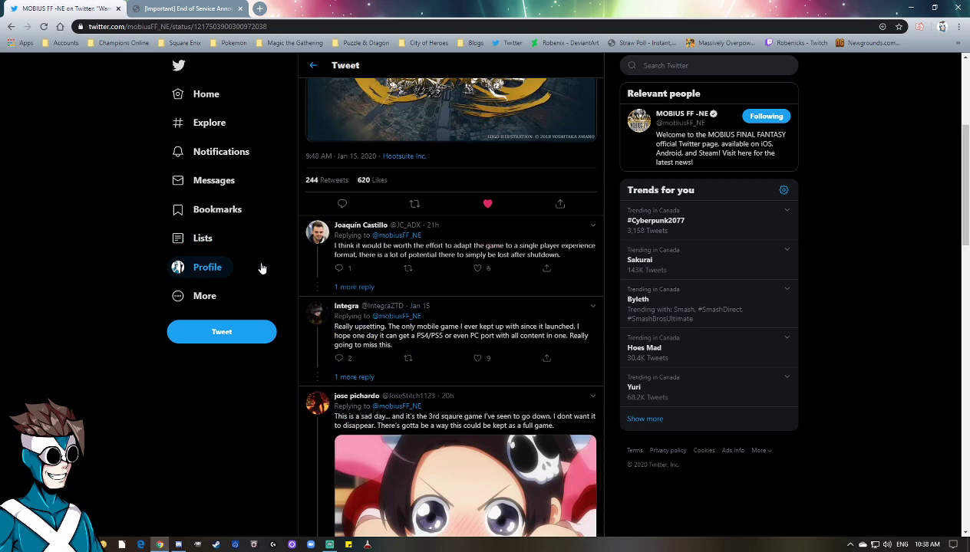
mouse_move(257, 281)
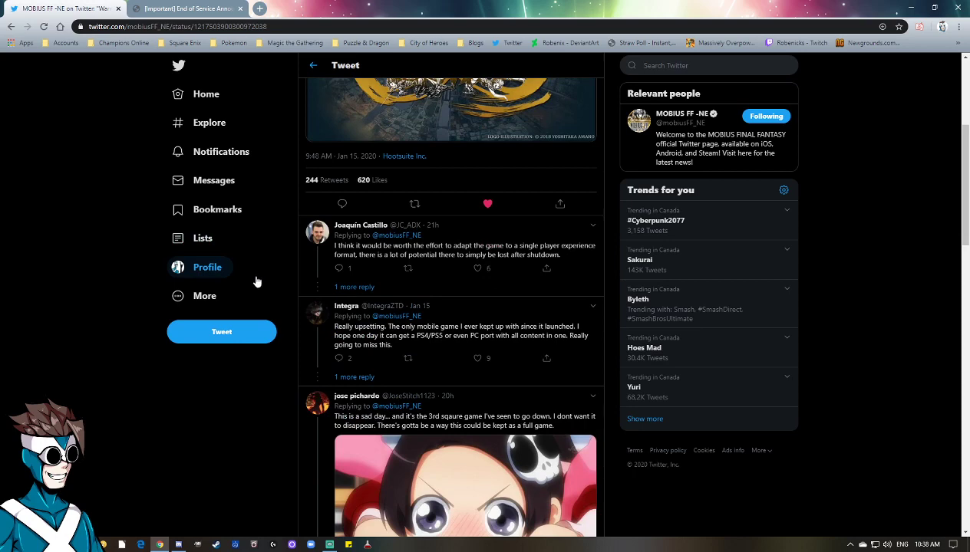
scroll("up", 3)
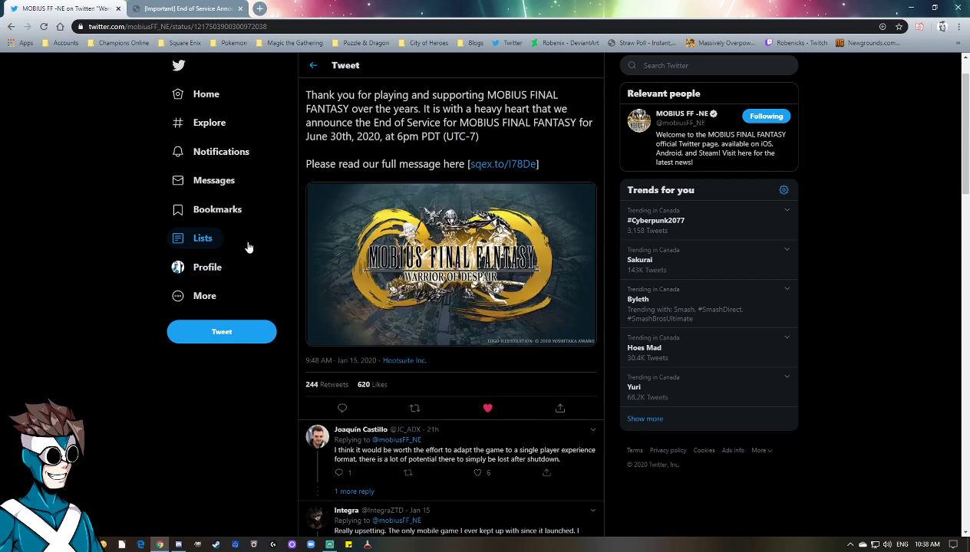